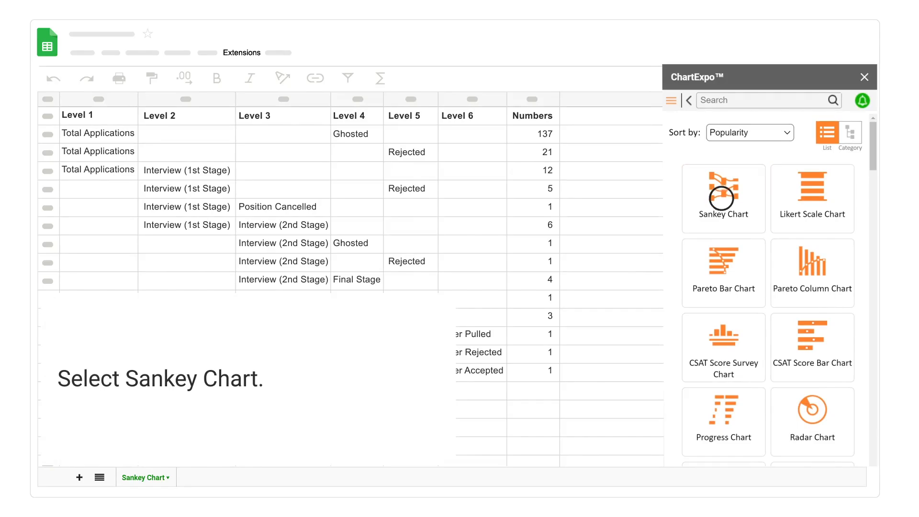
Step: Pick the Sankey chart type and generate a chart from the job application levels
left_click(723, 193)
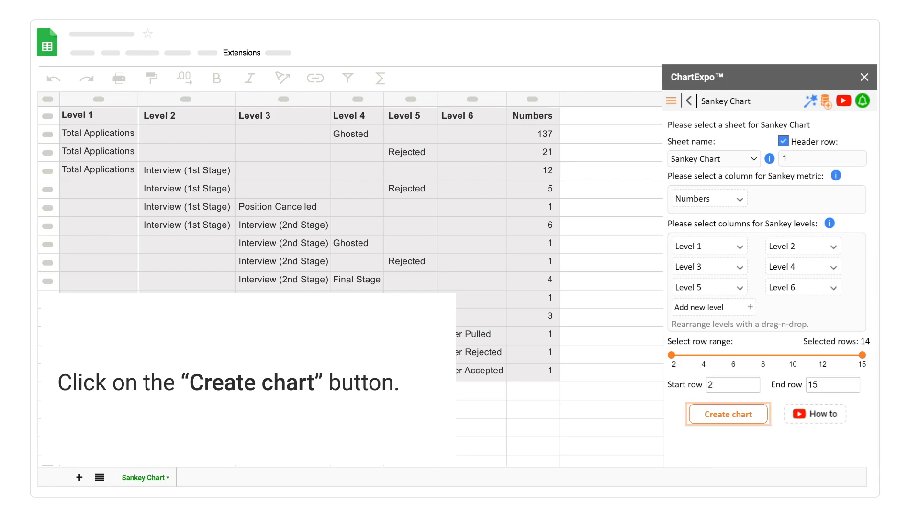
left_click(727, 414)
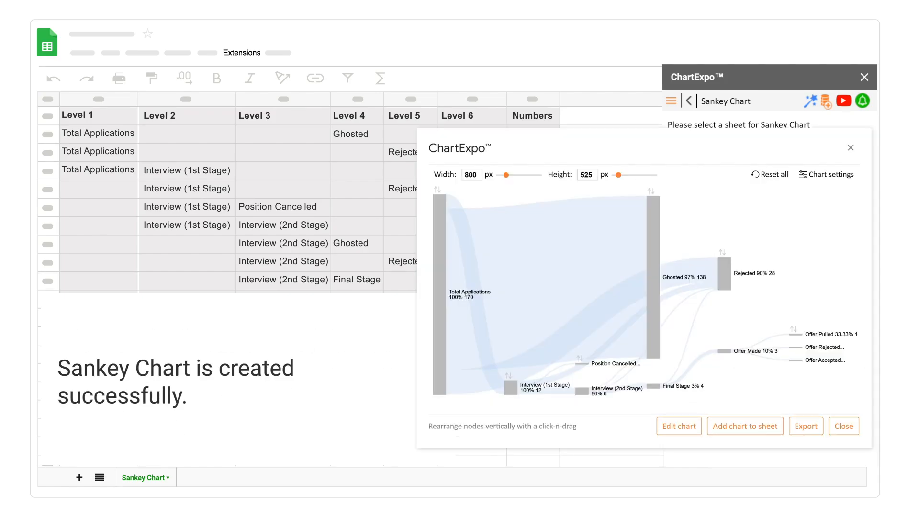
left_click(843, 425)
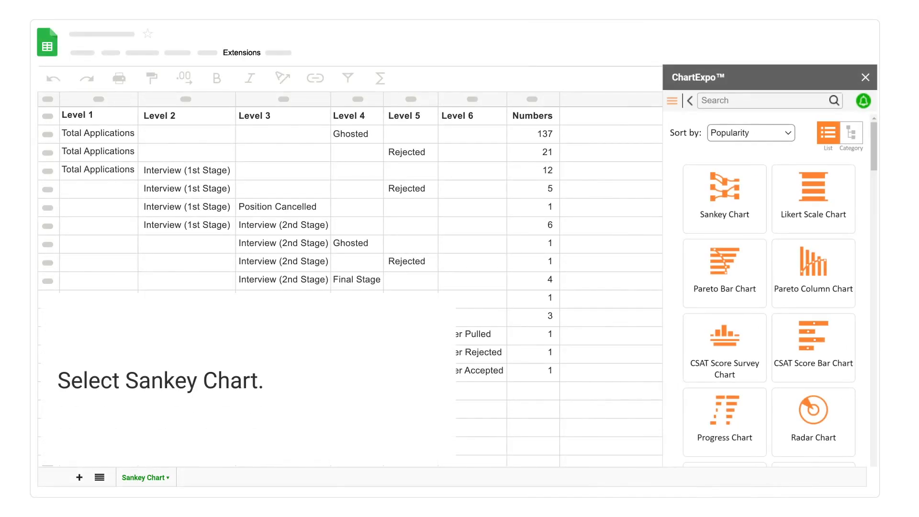
Step: Start a Sankey chart using the 'Sankey Chart' sheet as its data source
left_click(723, 198)
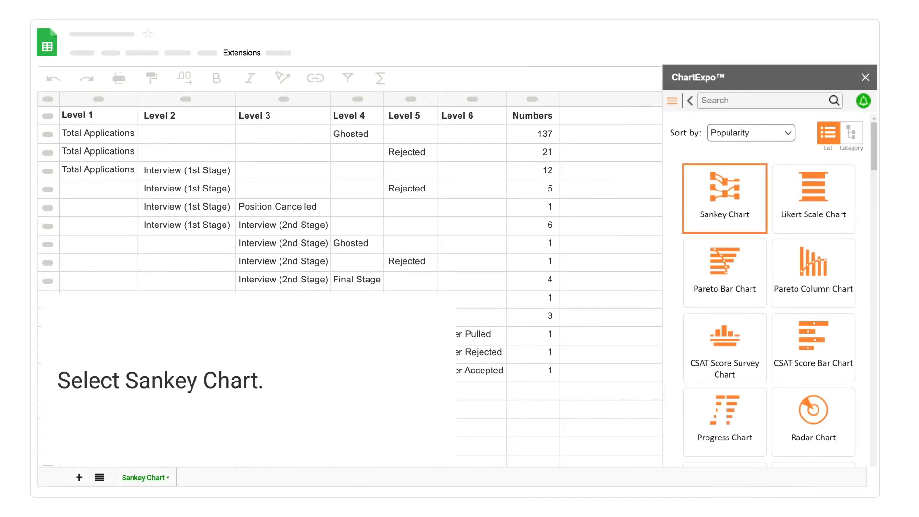
left_click(723, 197)
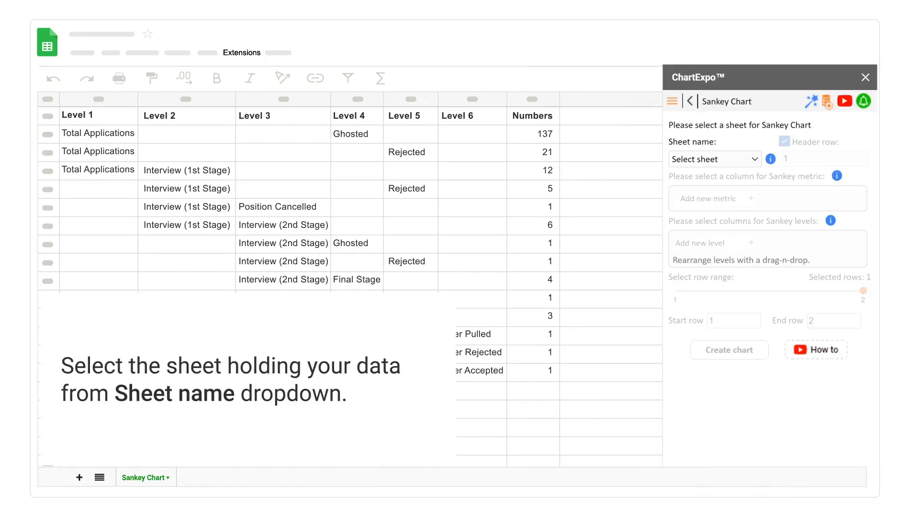
left_click(714, 158)
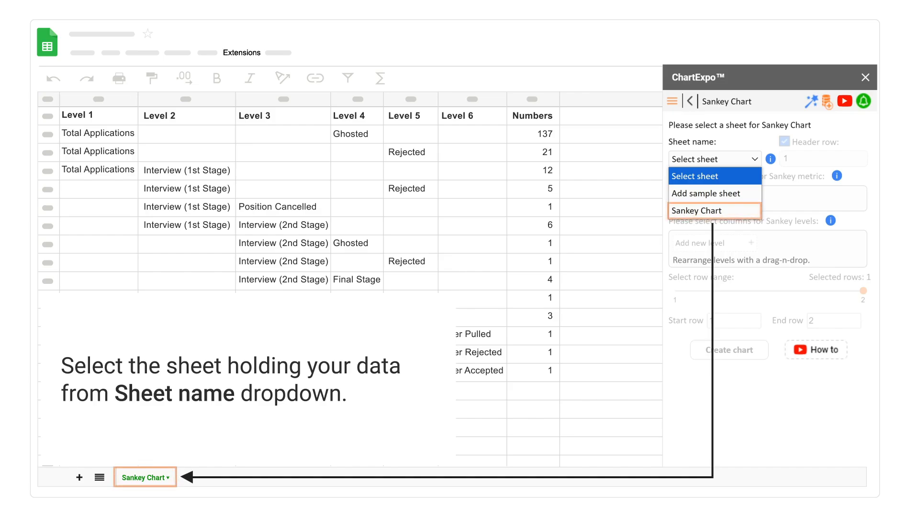
left_click(697, 211)
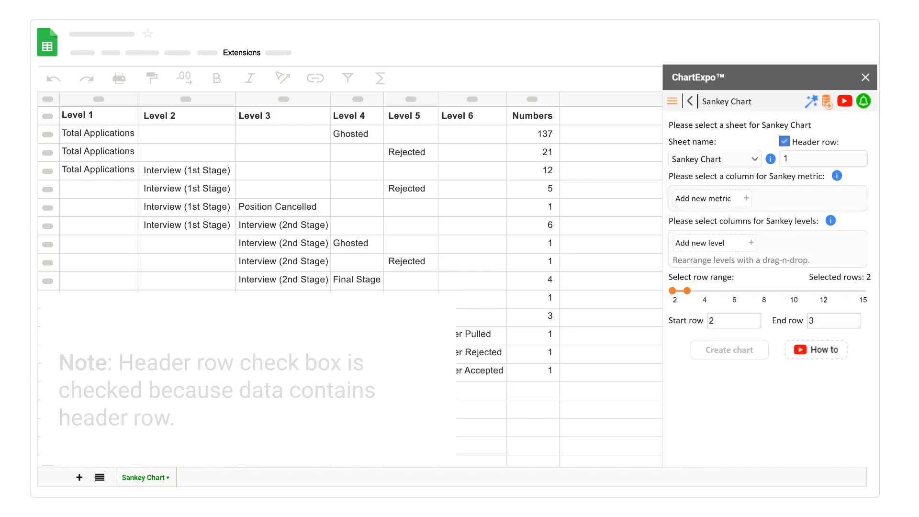
left_click(783, 141)
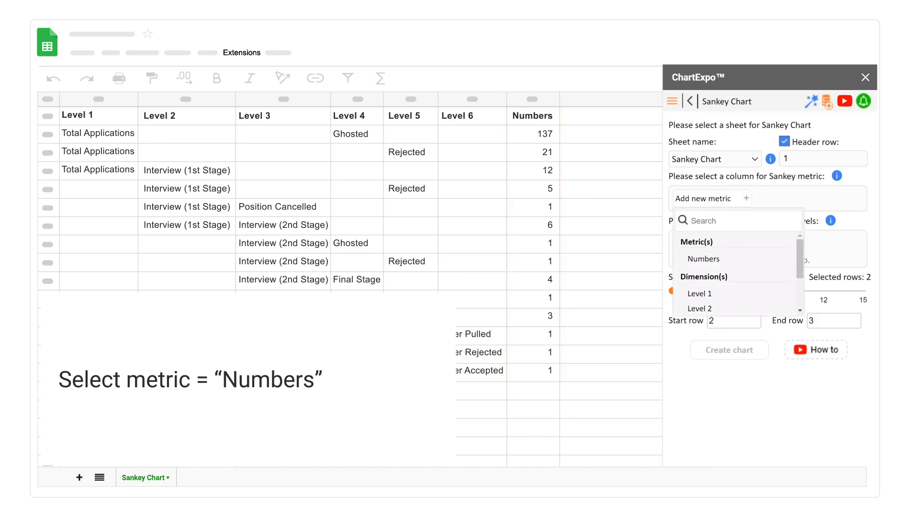
Step: Choose Numbers as the metric and add Level 1, 2, 3, 4, 5, 6 as levels in order
left_click(703, 258)
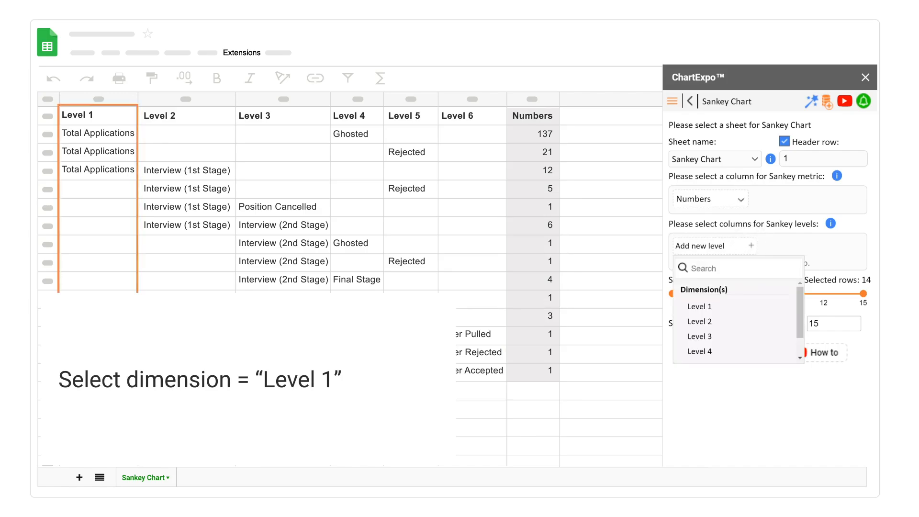
left_click(699, 305)
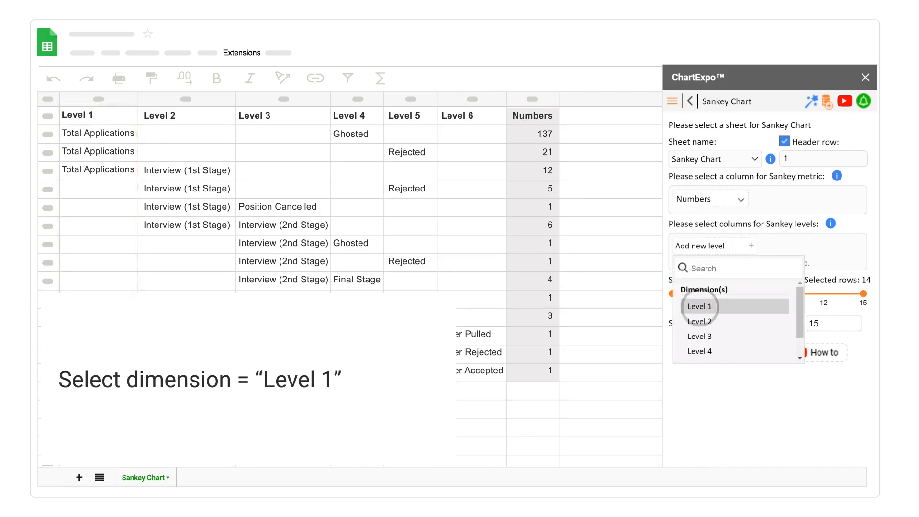
left_click(698, 306)
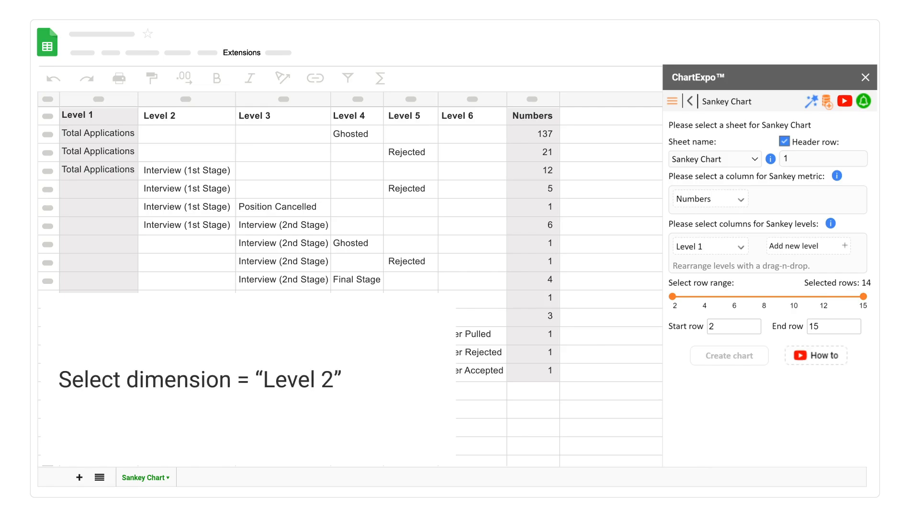
left_click(707, 246)
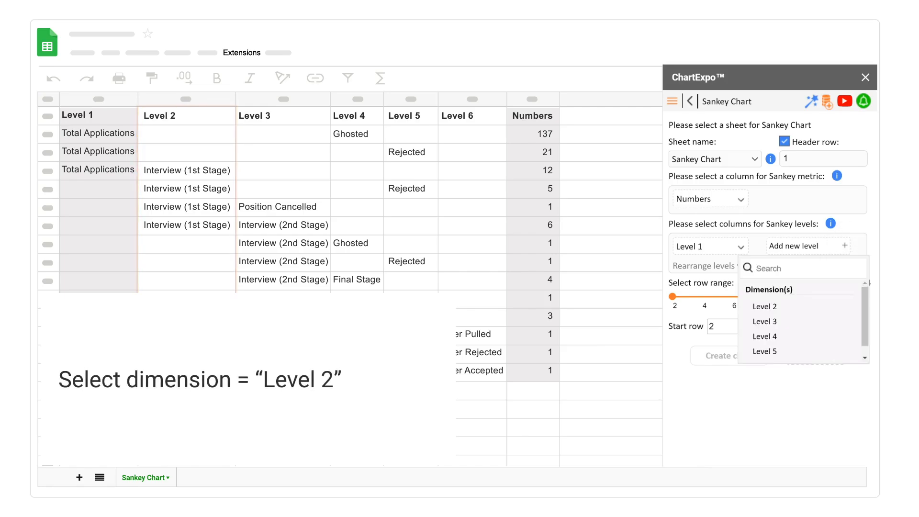
left_click(765, 306)
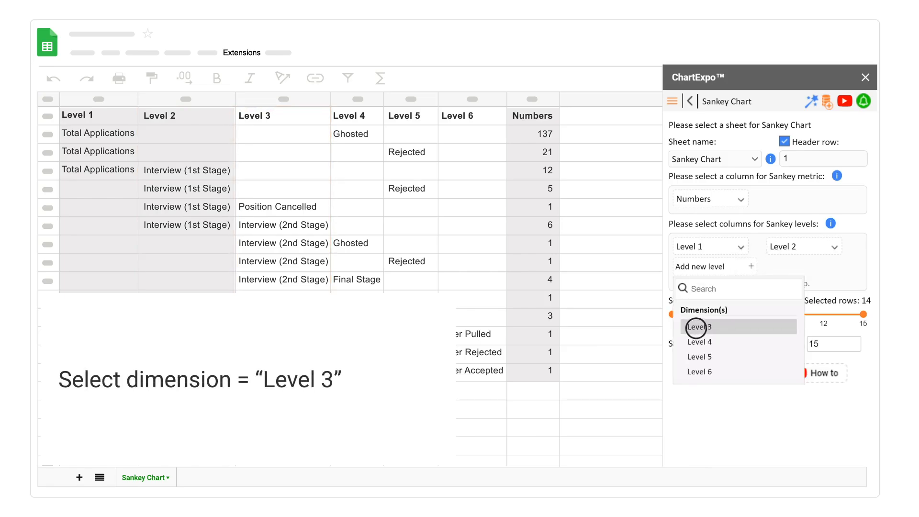
left_click(698, 326)
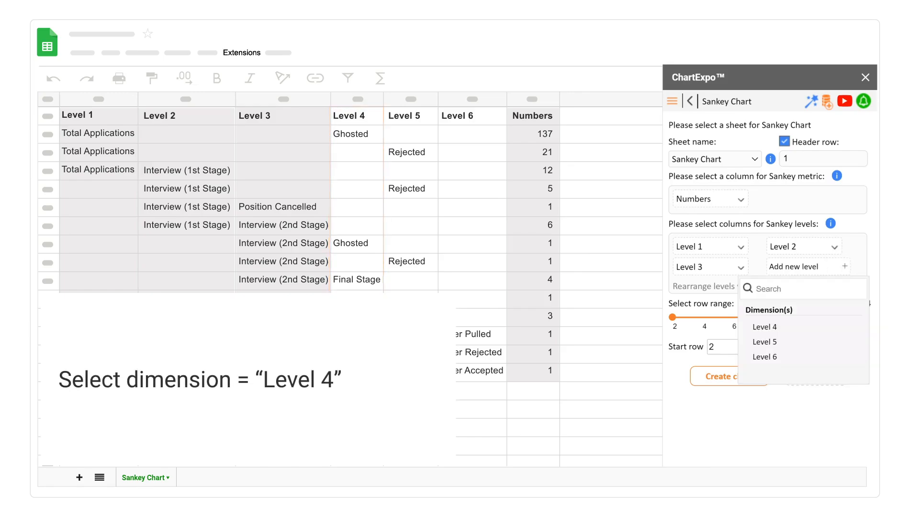
left_click(764, 326)
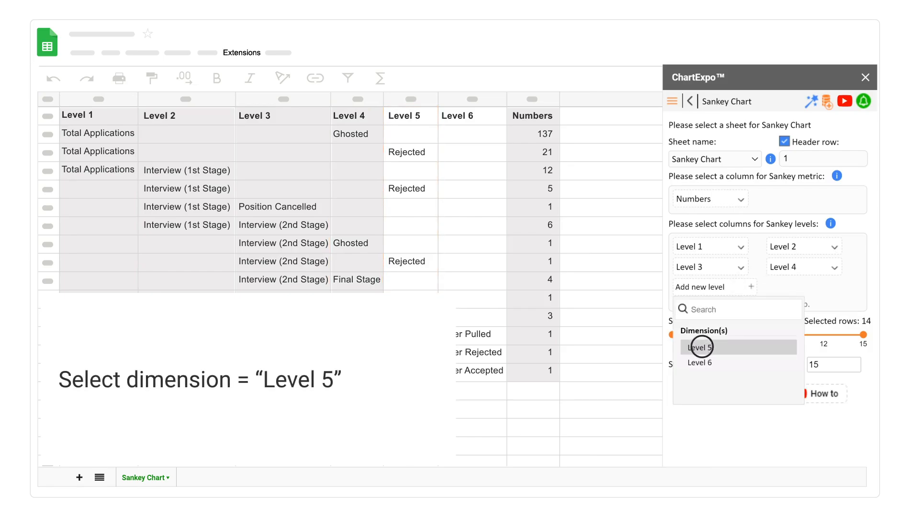
left_click(699, 346)
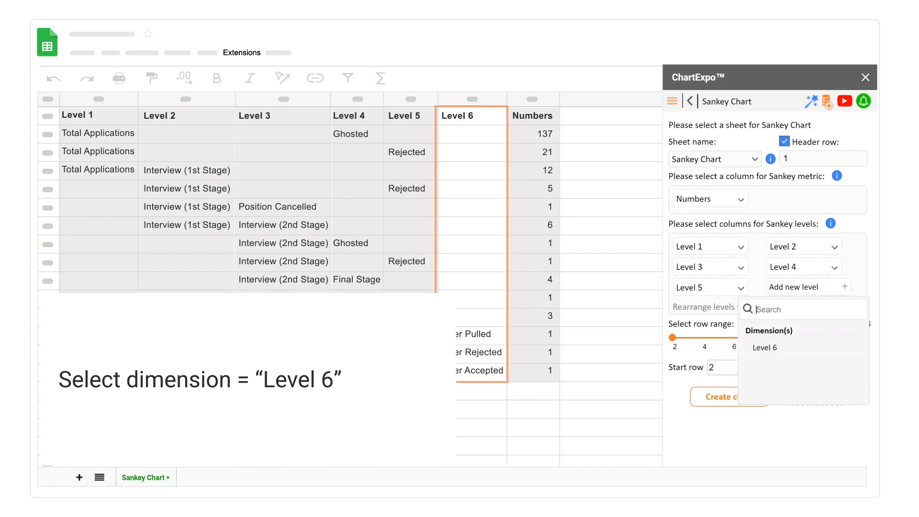
left_click(764, 347)
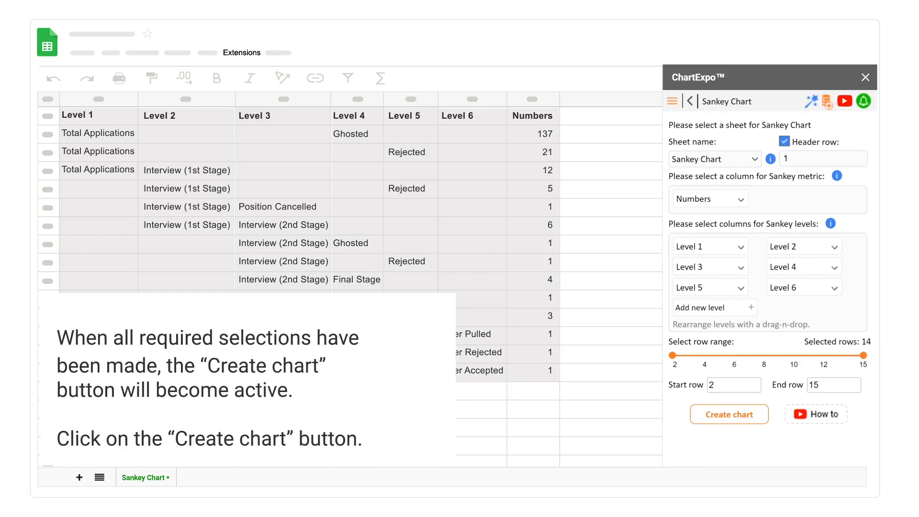
mouse_move(729, 413)
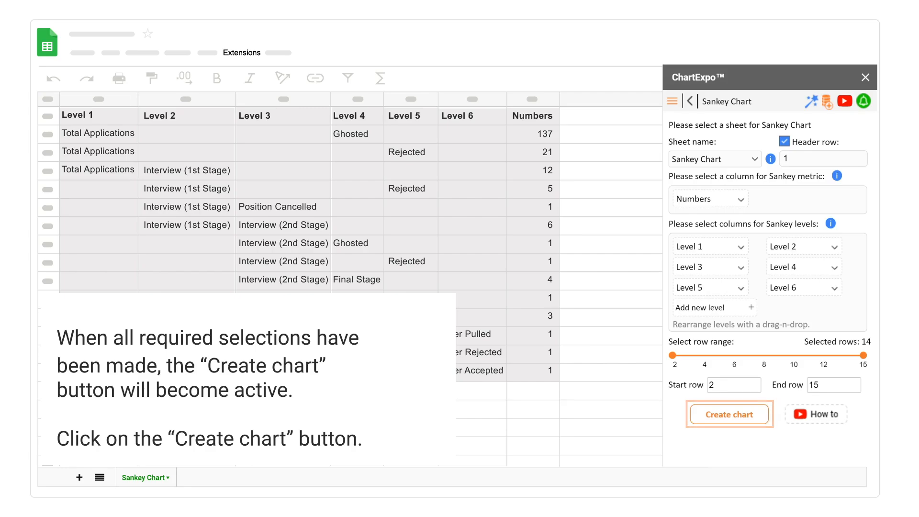
Step: Generate the Sankey chart flowing from Total Applications to offers
left_click(729, 413)
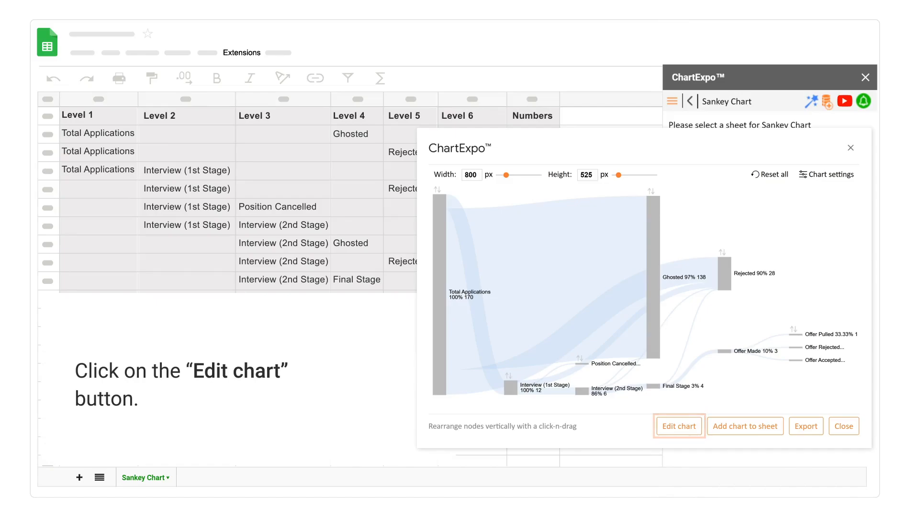
Step: Set the chart header title to 'HR Analytics-Recruitment Process'
left_click(679, 426)
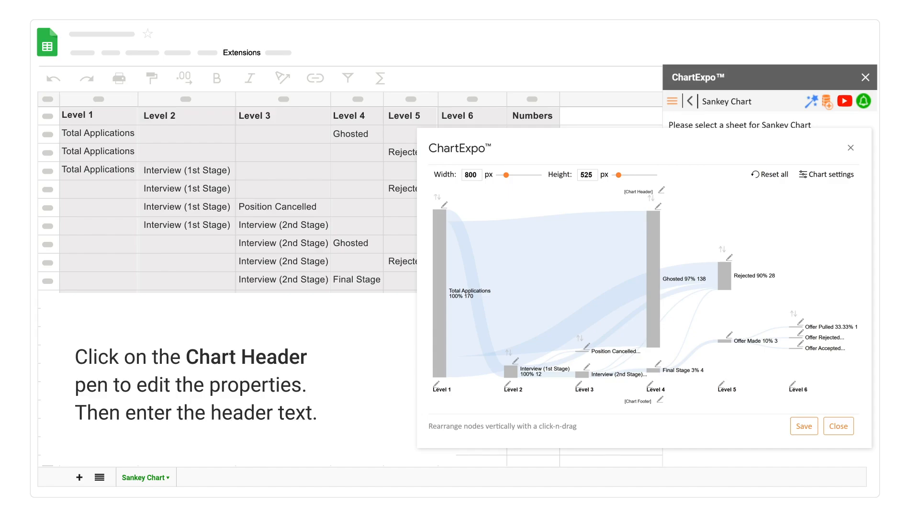
left_click(658, 194)
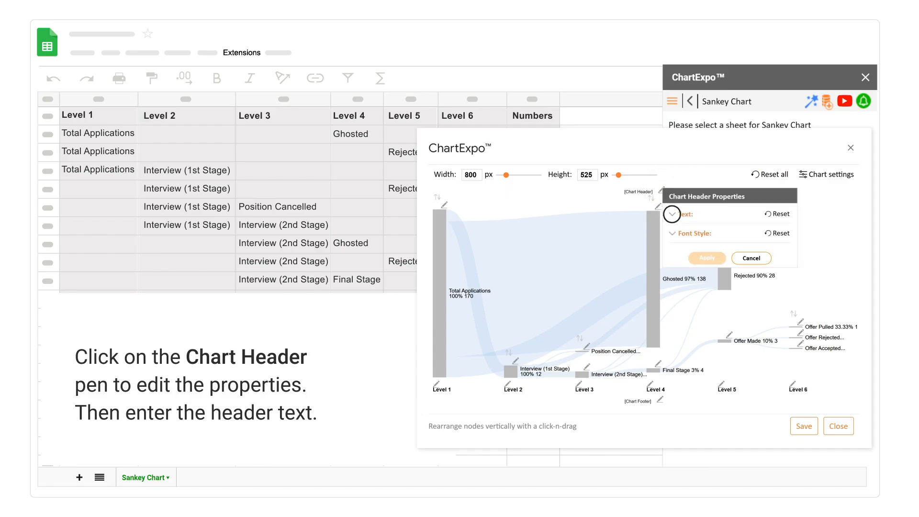
left_click(671, 214)
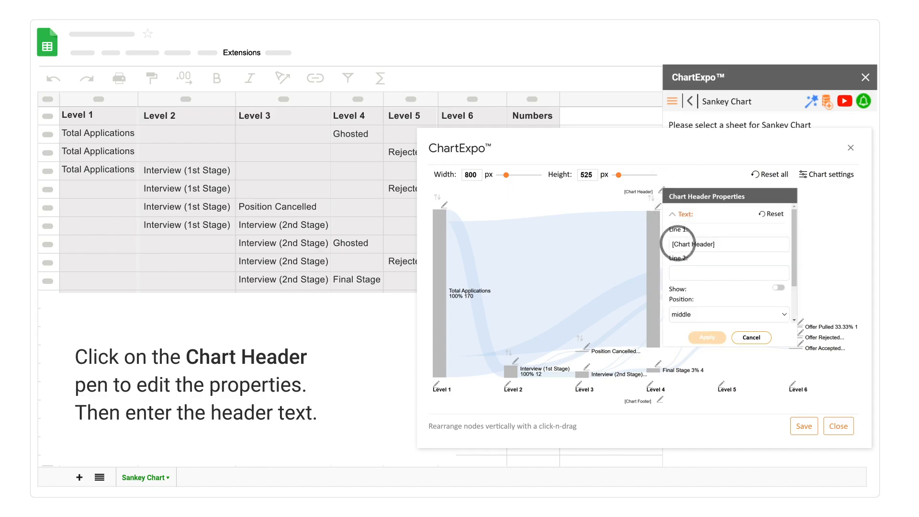
type("HR Analytics-Recruitment Process")
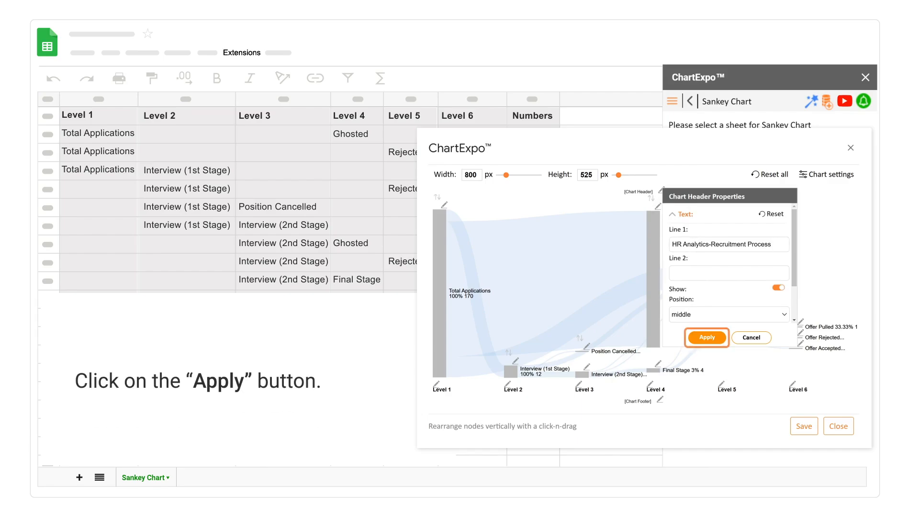
left_click(707, 337)
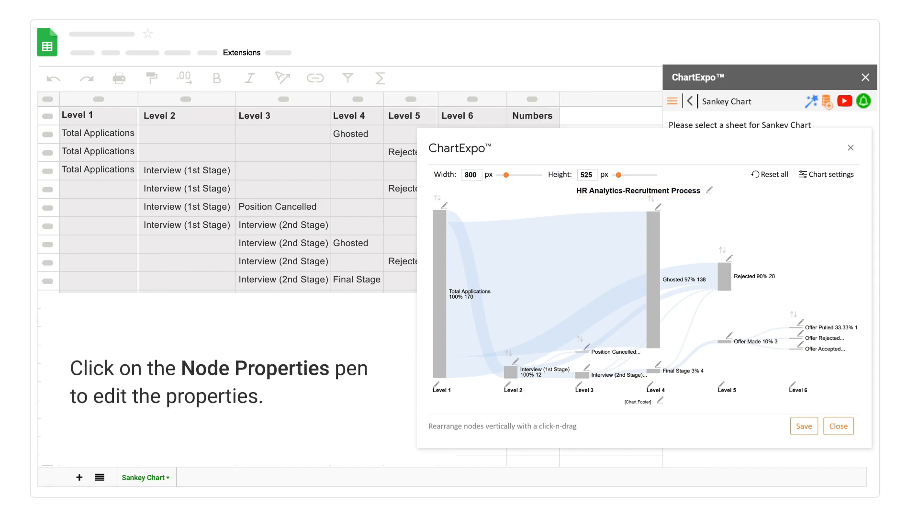
left_click(438, 200)
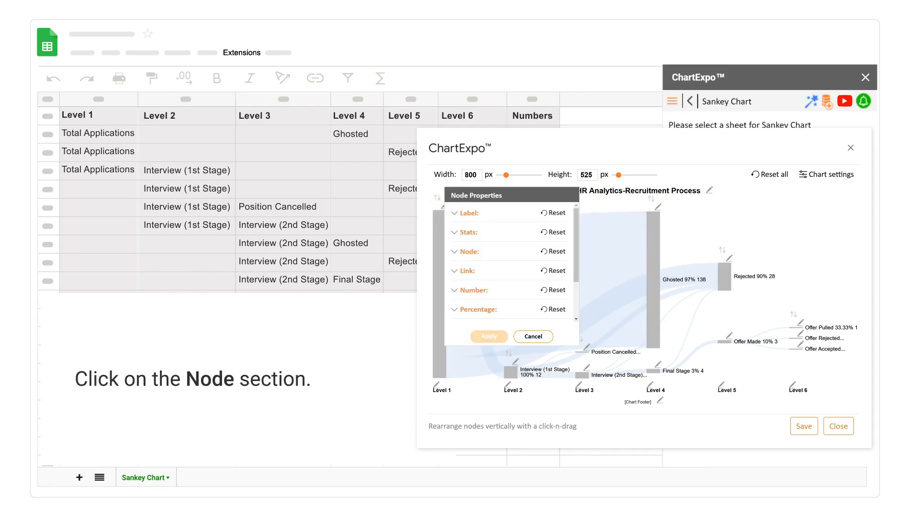
Step: Colour nodes from teal #58e1d5, links right one level, node width 15
left_click(466, 251)
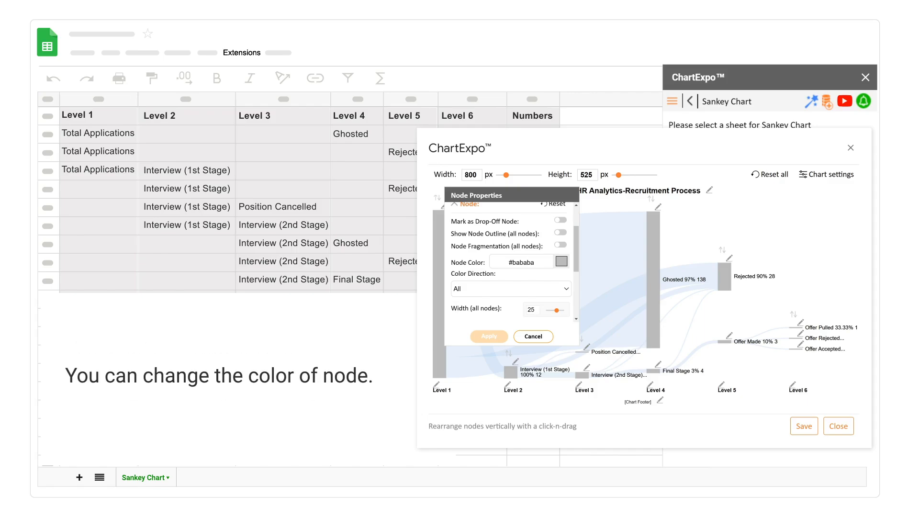
left_click(559, 261)
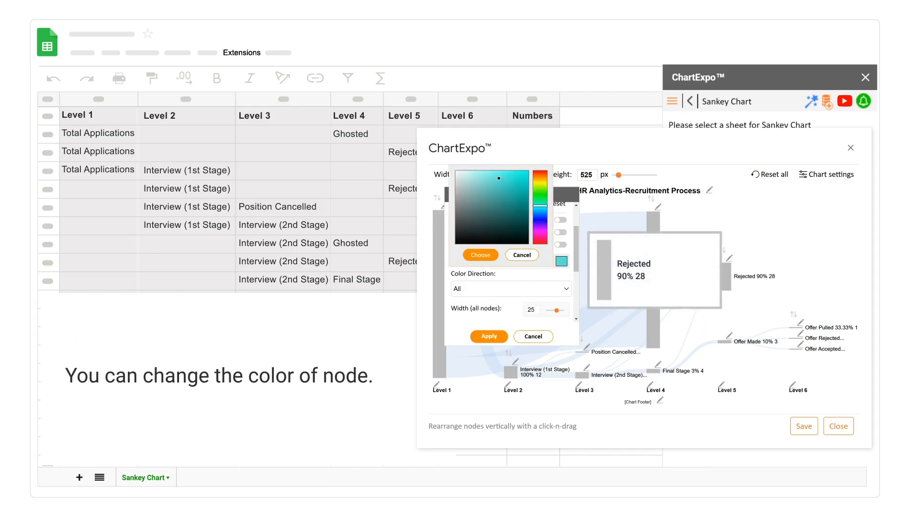
left_click(480, 254)
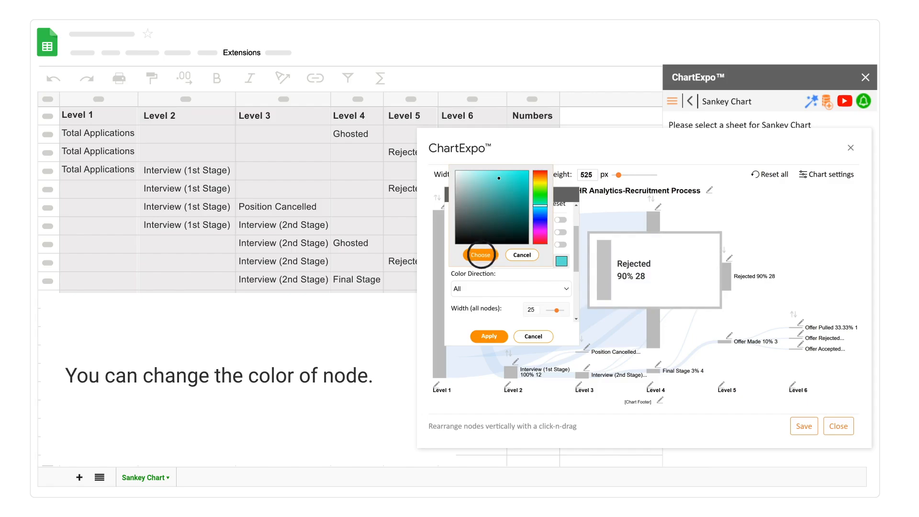
left_click(480, 254)
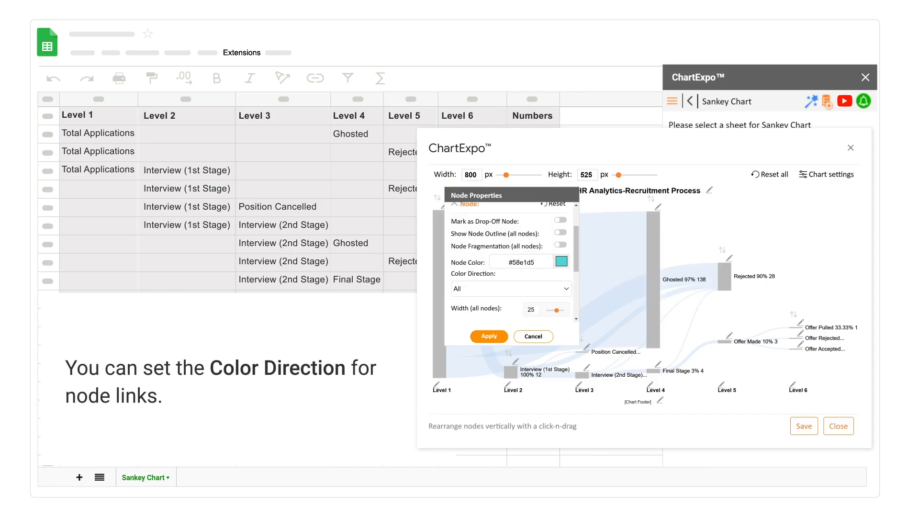
left_click(509, 288)
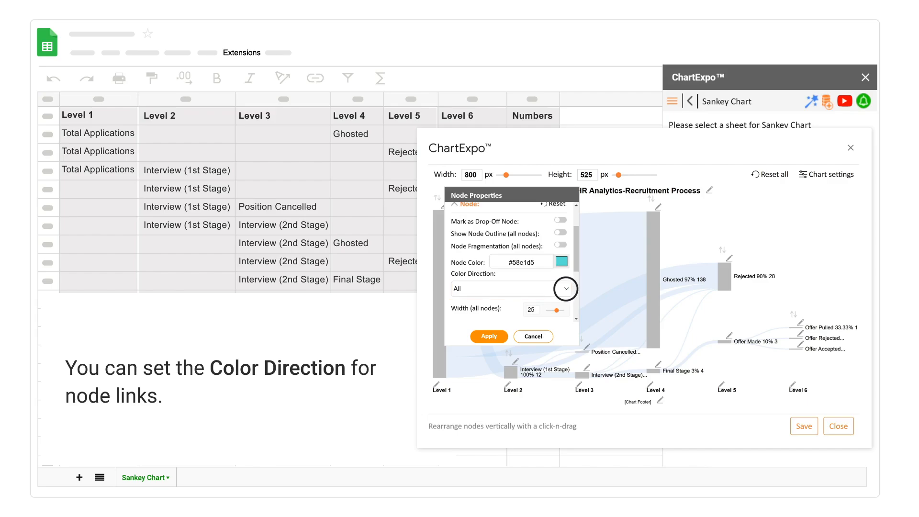
left_click(563, 288)
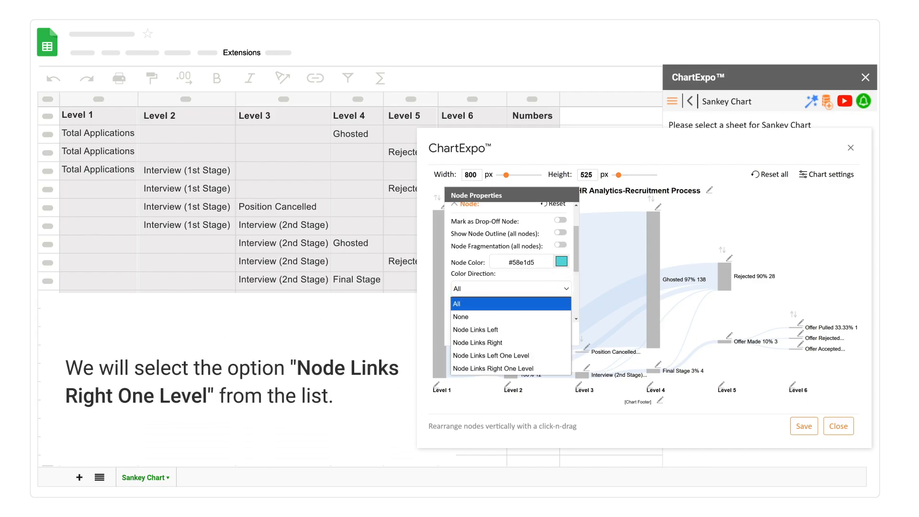
left_click(493, 368)
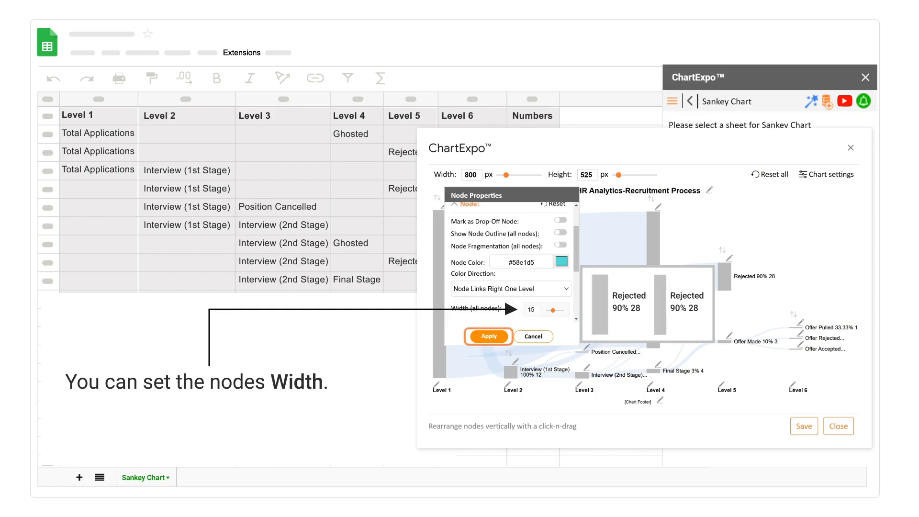
left_click(487, 336)
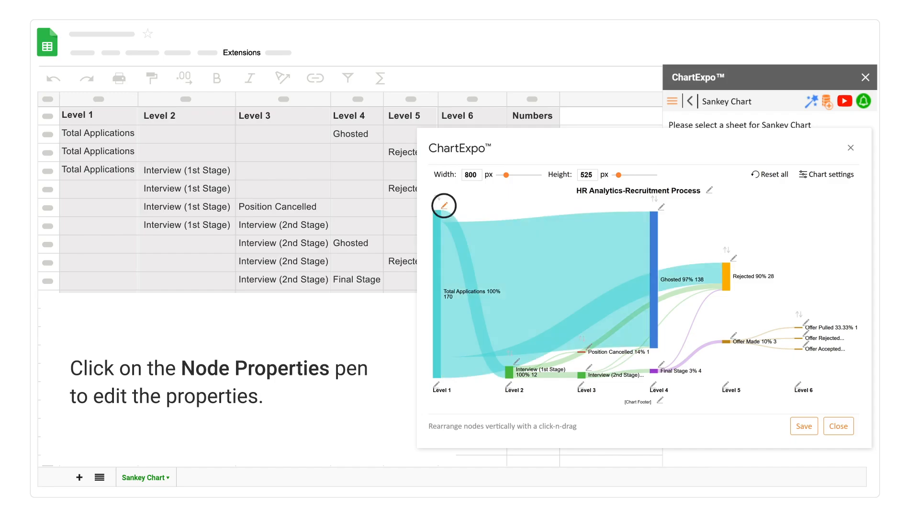
Step: Switch off Show Percentage so node labels show only counts like 'Rejected 28'
left_click(444, 205)
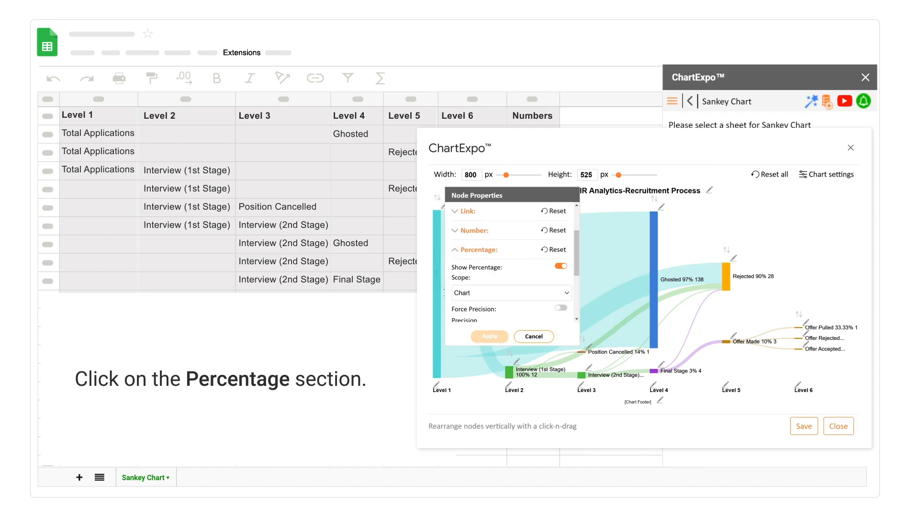
left_click(559, 266)
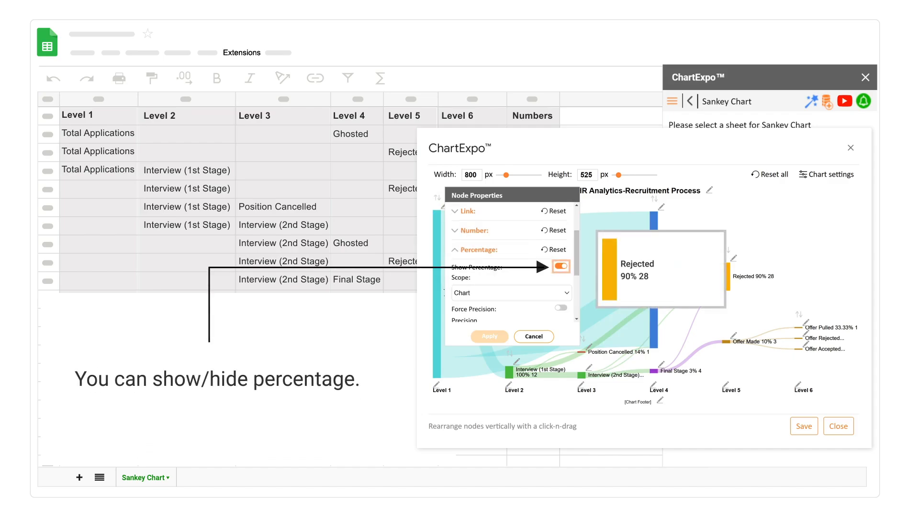
left_click(559, 266)
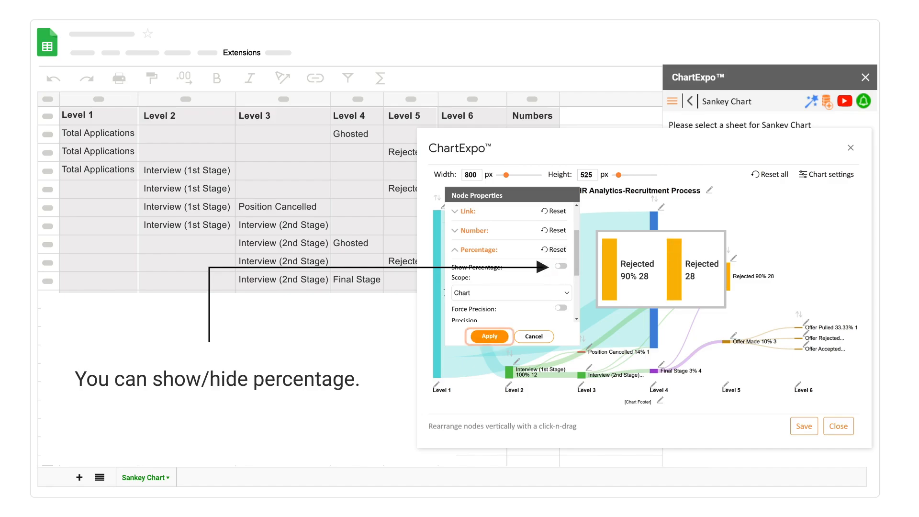
left_click(488, 336)
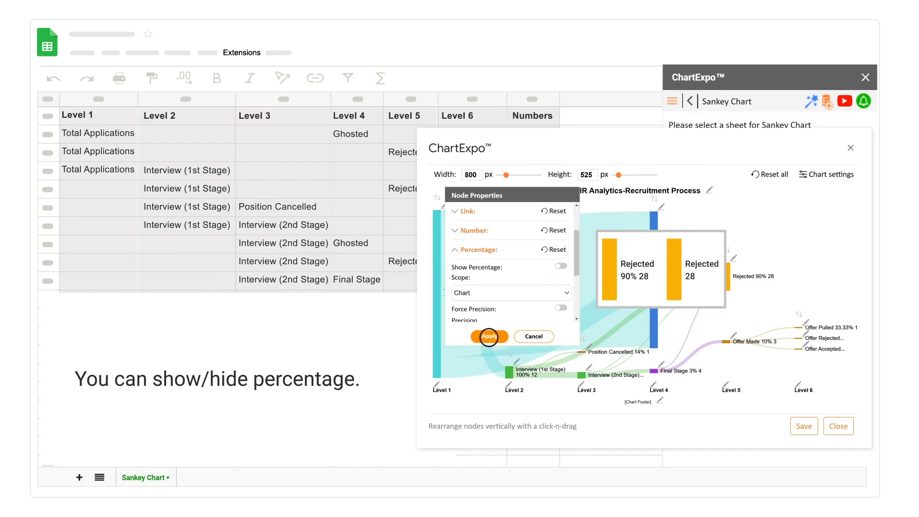
left_click(488, 336)
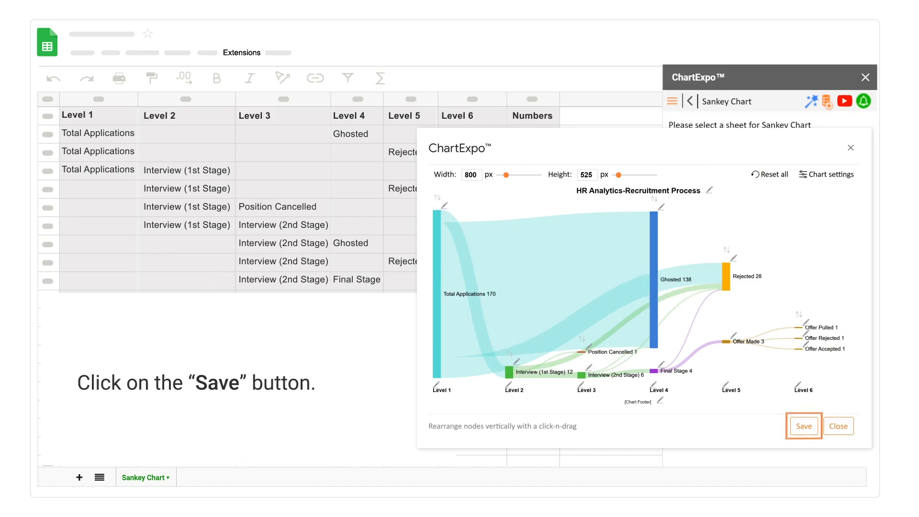
Step: Save the edited HR Analytics-Recruitment Process Sankey chart
left_click(804, 425)
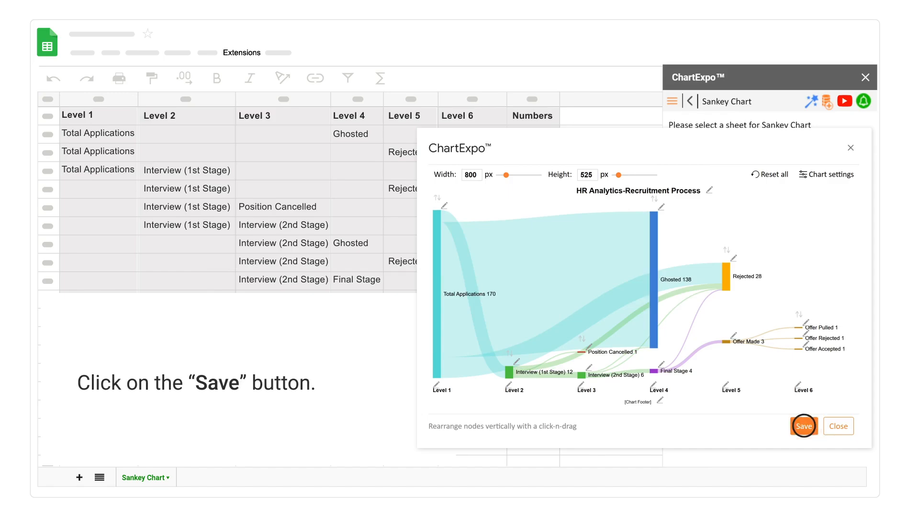
left_click(803, 426)
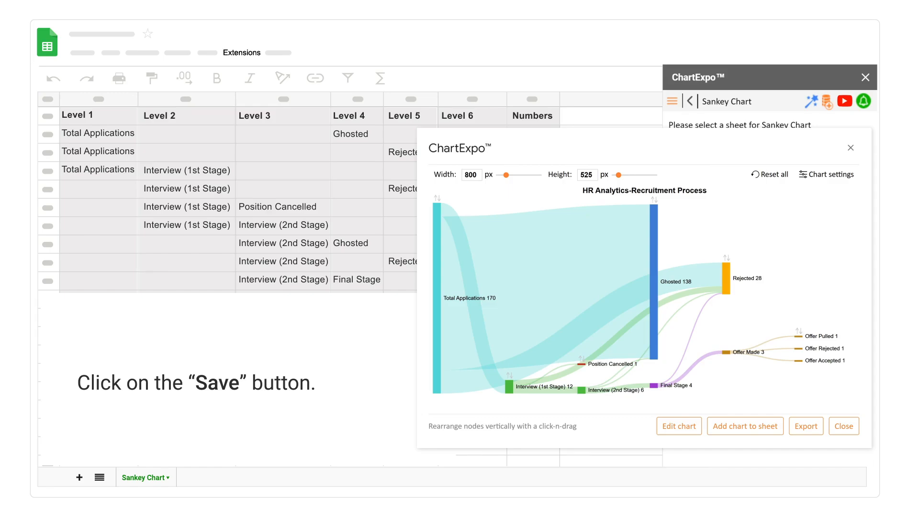
mouse_move(806, 425)
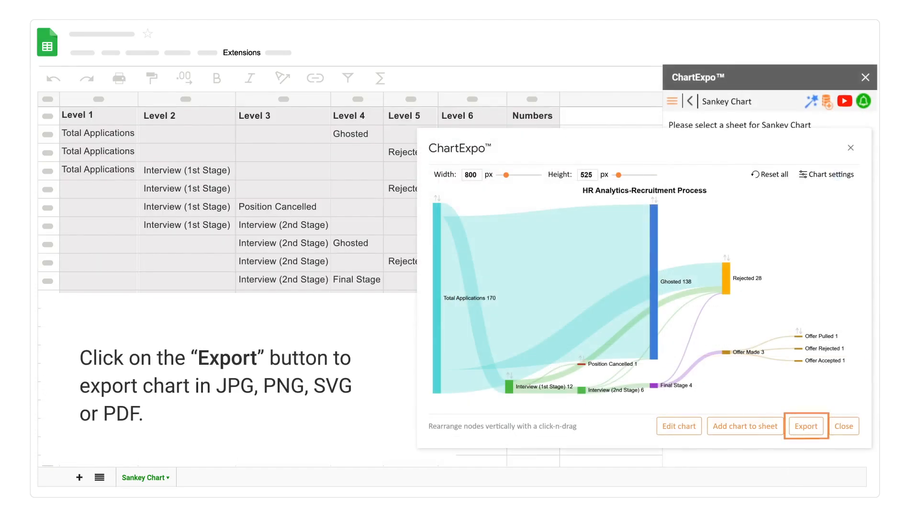
left_click(806, 426)
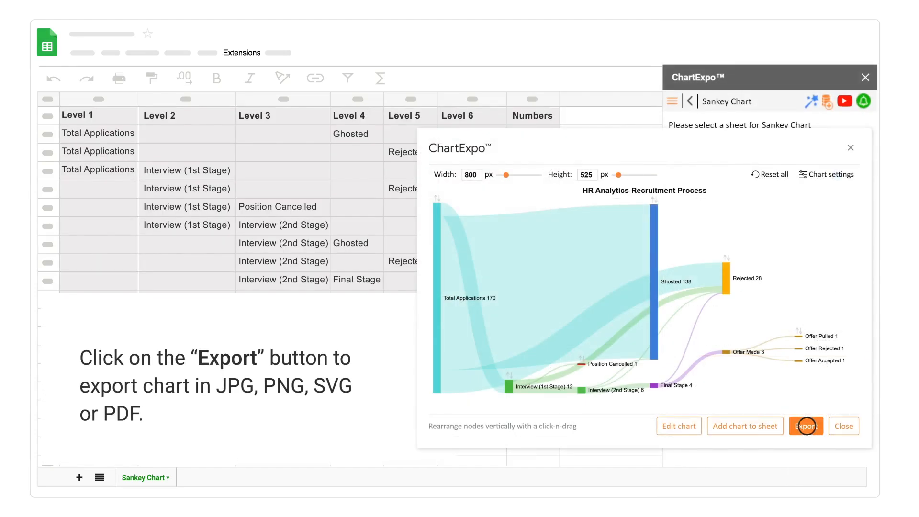
left_click(805, 425)
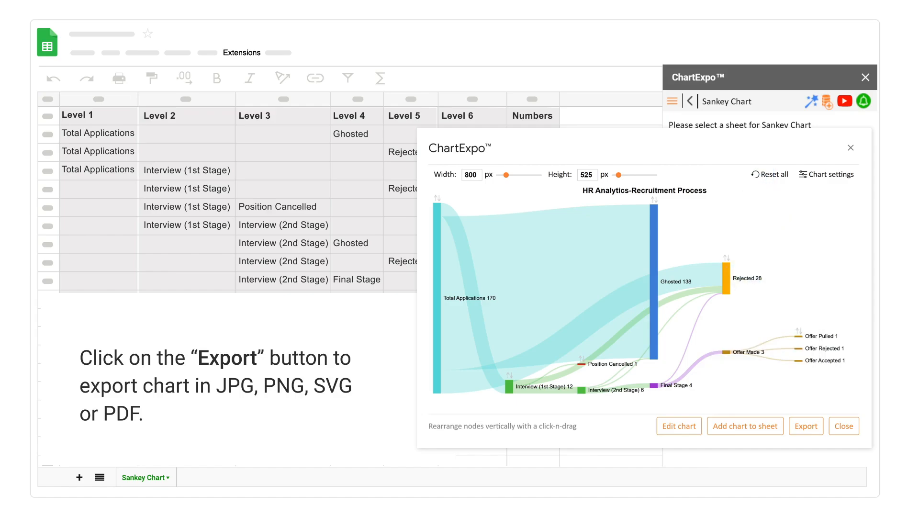
left_click(805, 425)
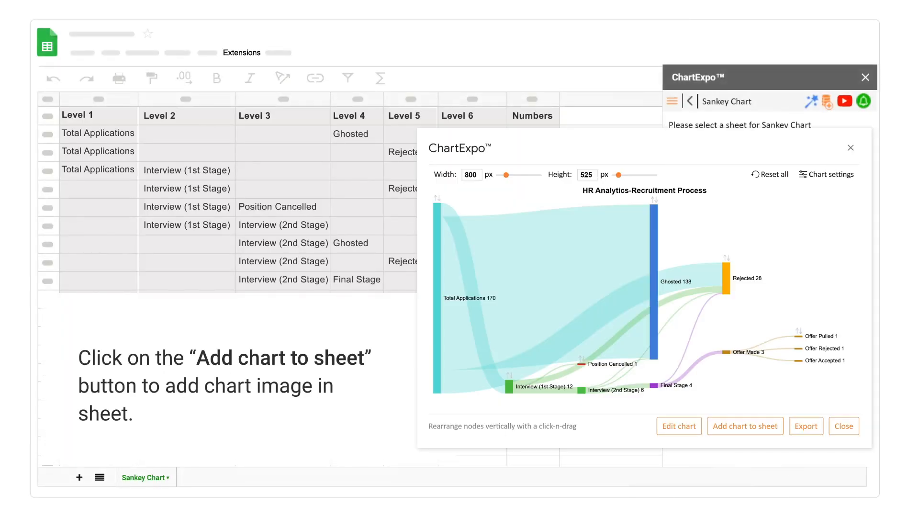
mouse_move(744, 426)
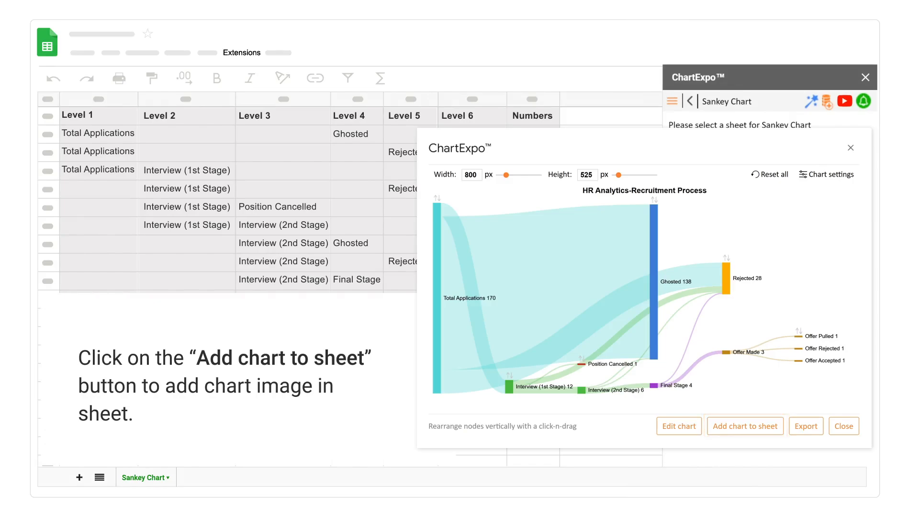
Step: Insert the Sankey chart image into the spreadsheet via Add chart to sheet
left_click(744, 425)
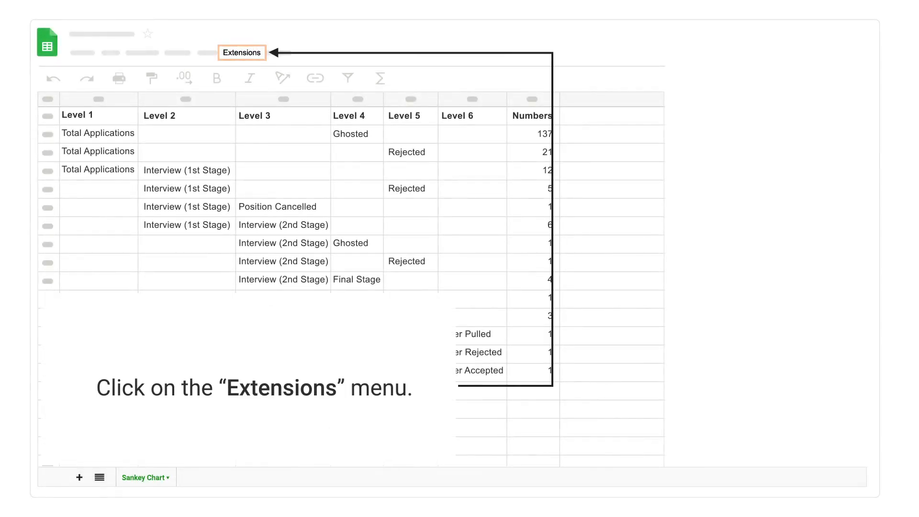
Step: Open the Extensions menu showing the ChartExpo add-on
left_click(241, 52)
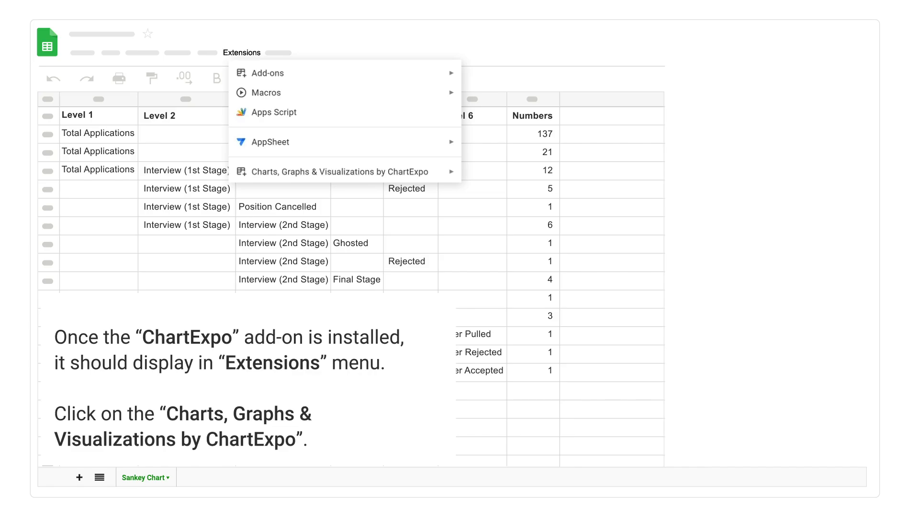
mouse_move(339, 171)
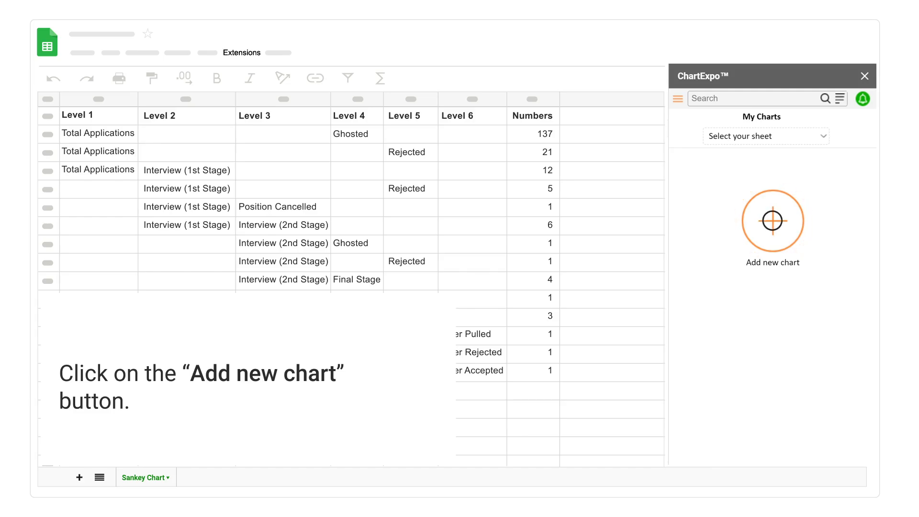
Step: Start a new ChartExpo chart to list the Sankey, Likert Scale and Pareto chart types
left_click(772, 221)
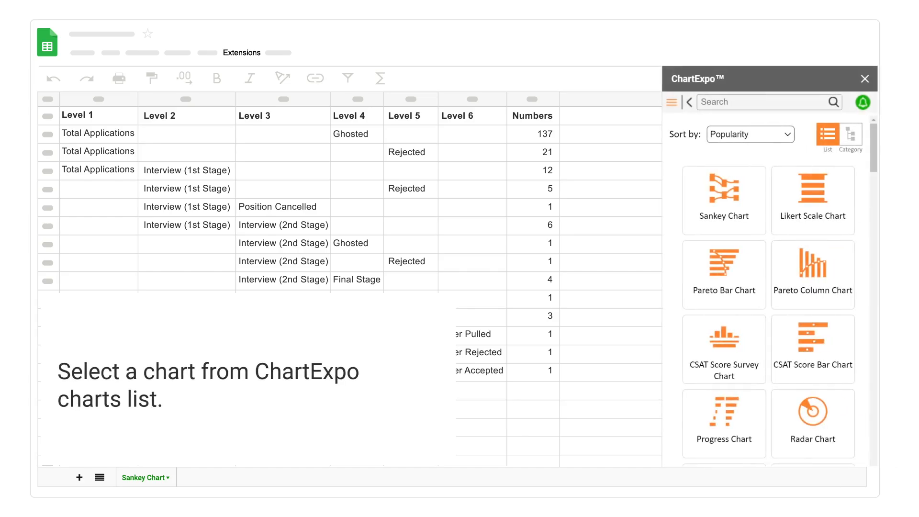